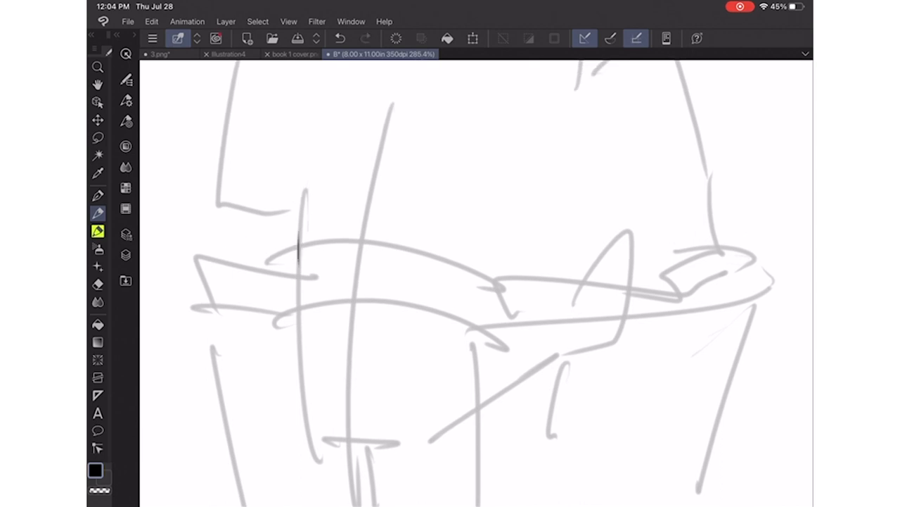
- Ink the left face edge, the jawline toward the ear, and the ear outline with inner detail
left_click_drag(297, 231, 315, 429)
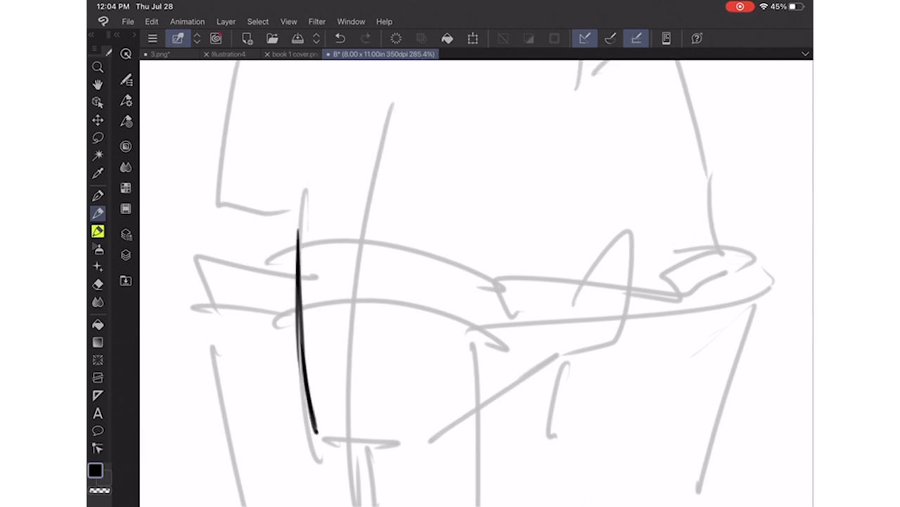
left_click_drag(316, 435, 436, 431)
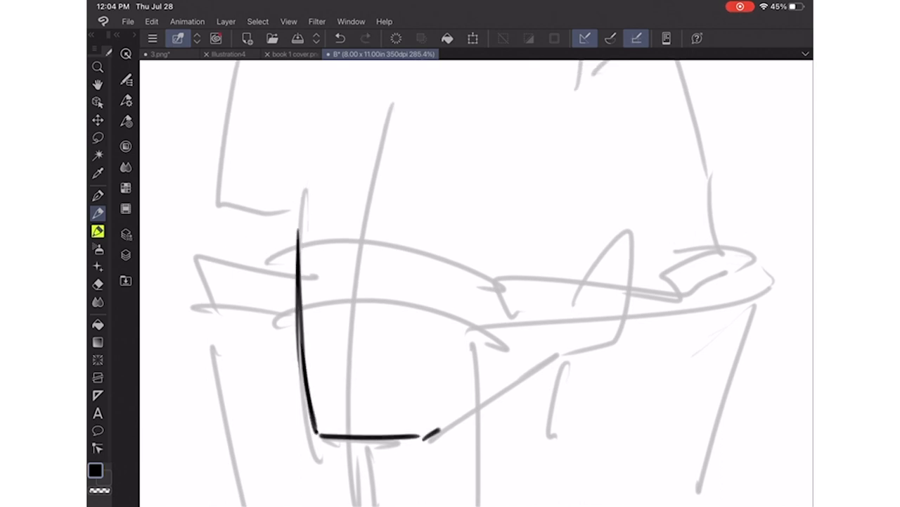
left_click_drag(426, 436, 468, 408)
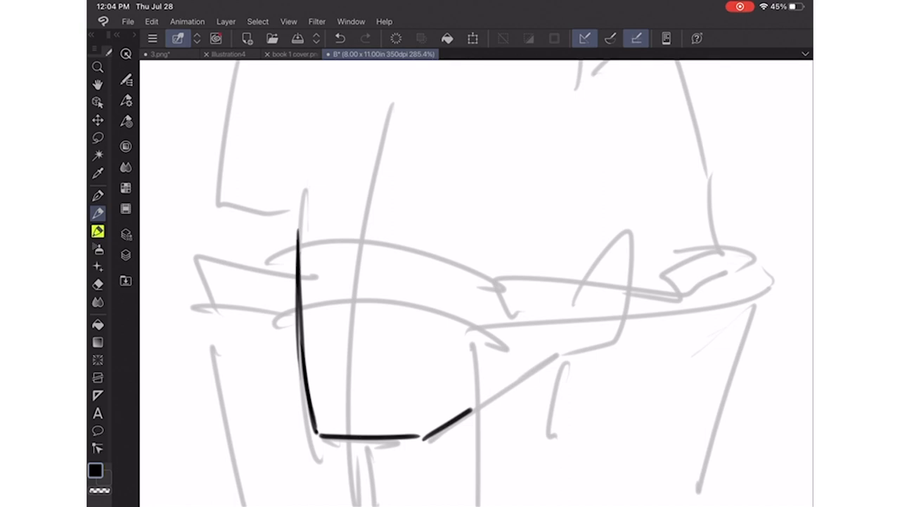
left_click_drag(570, 221, 552, 345)
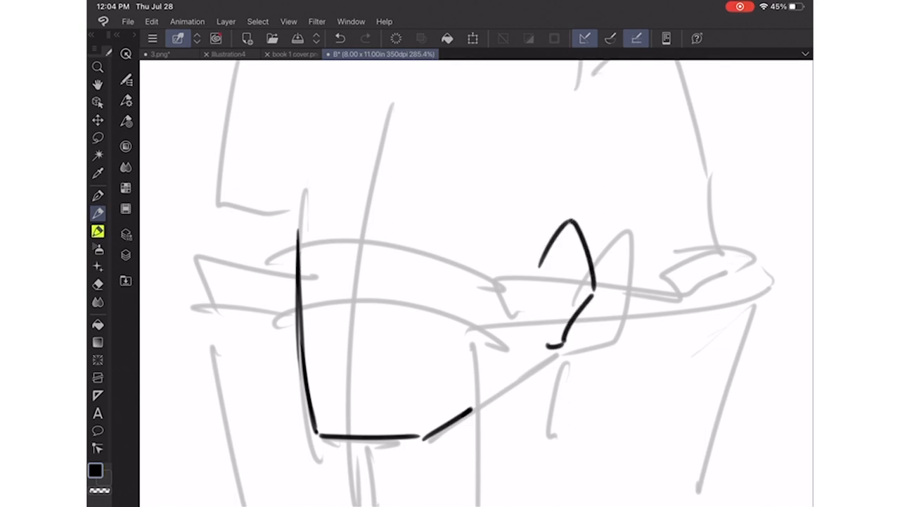
left_click_drag(465, 408, 555, 352)
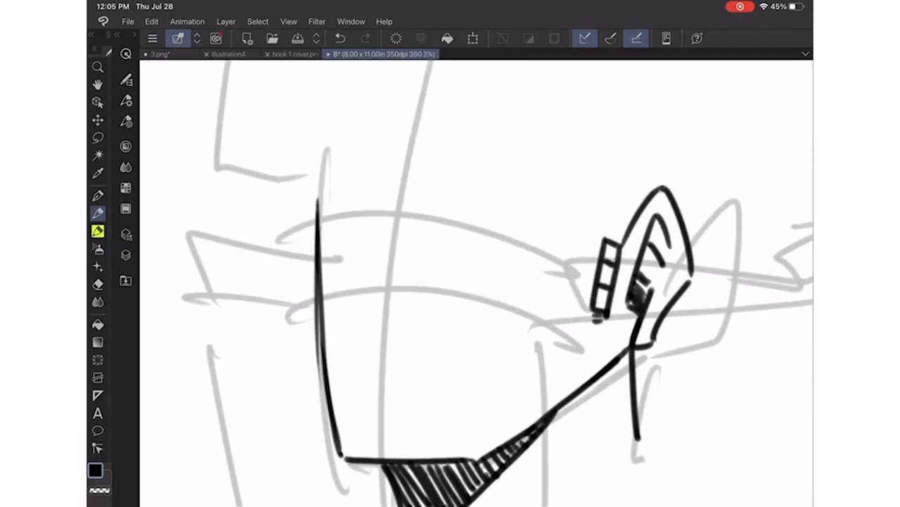
- Ink the eye outline, small marks around the eye, and detailed eyebrow strokes
left_click(369, 359)
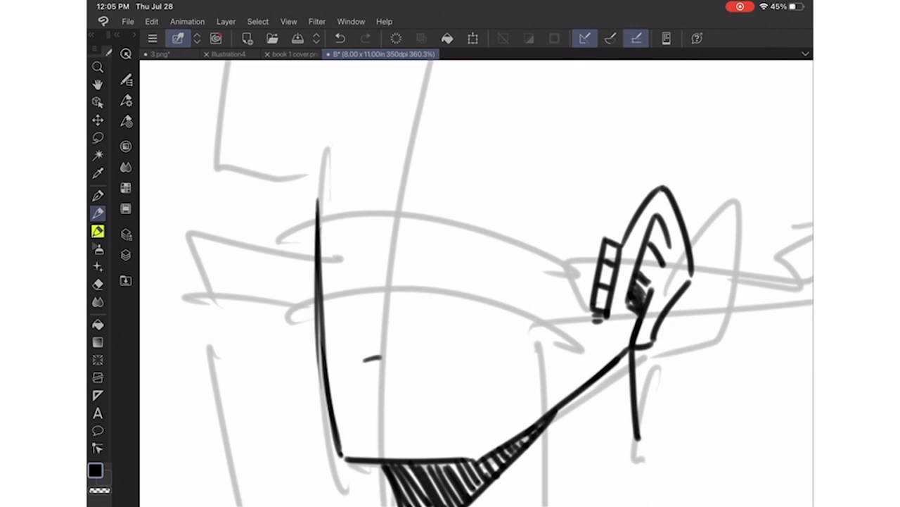
left_click_drag(369, 370, 457, 384)
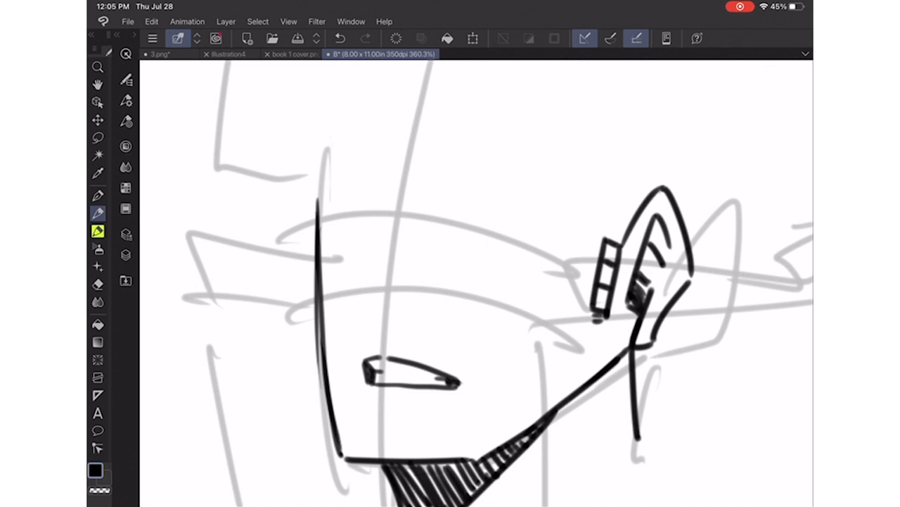
left_click_drag(359, 348, 408, 412)
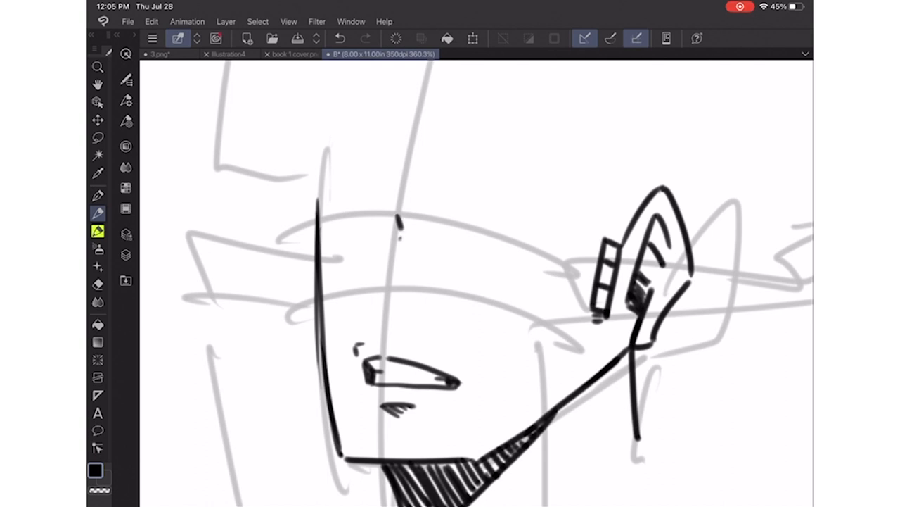
left_click_drag(399, 225, 373, 317)
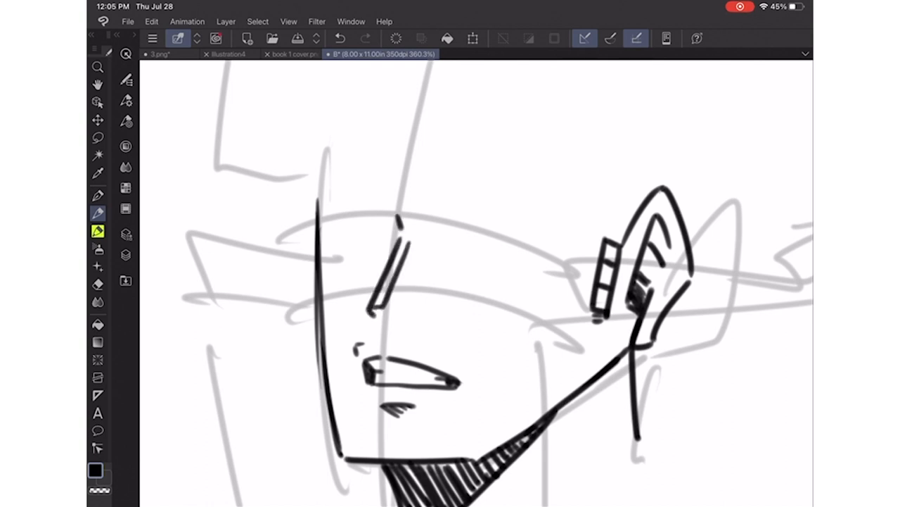
left_click_drag(401, 232, 383, 313)
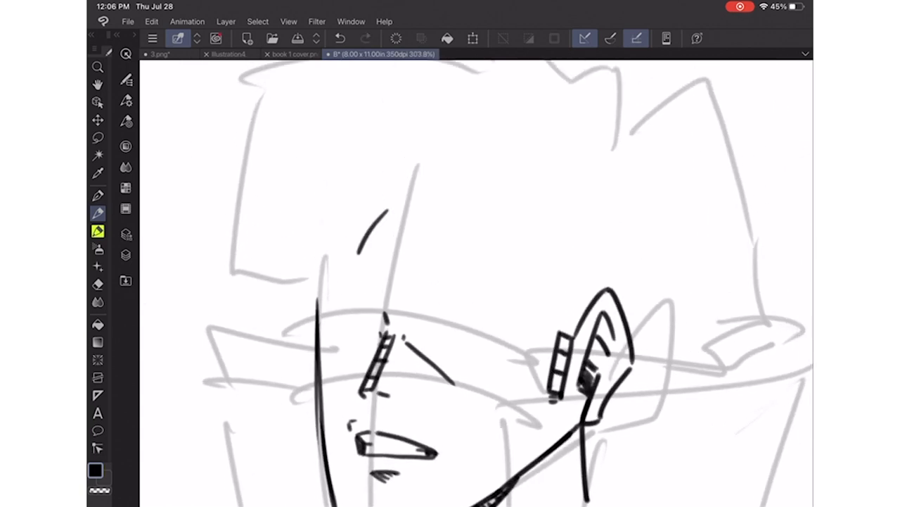
- Ink the spiky hair fringe and head outline, then the collar's right-side rim
left_click_drag(359, 253, 408, 302)
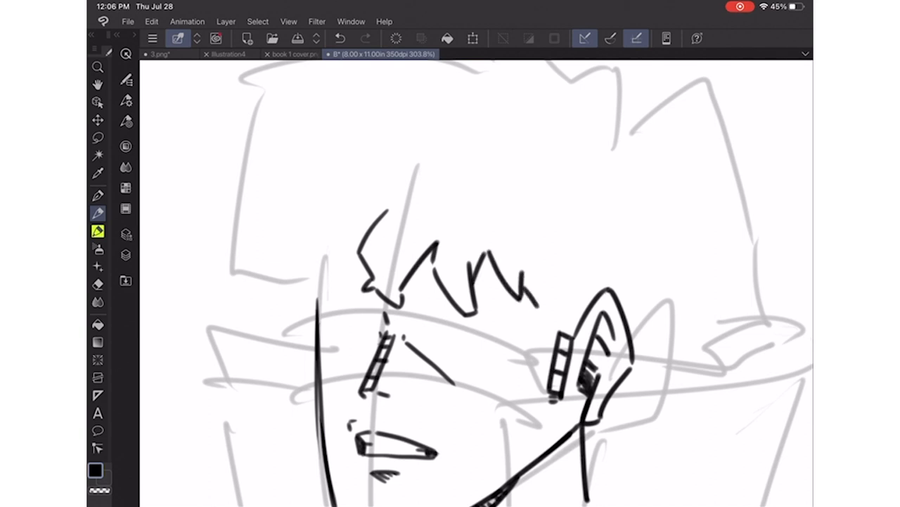
left_click_drag(545, 271, 556, 334)
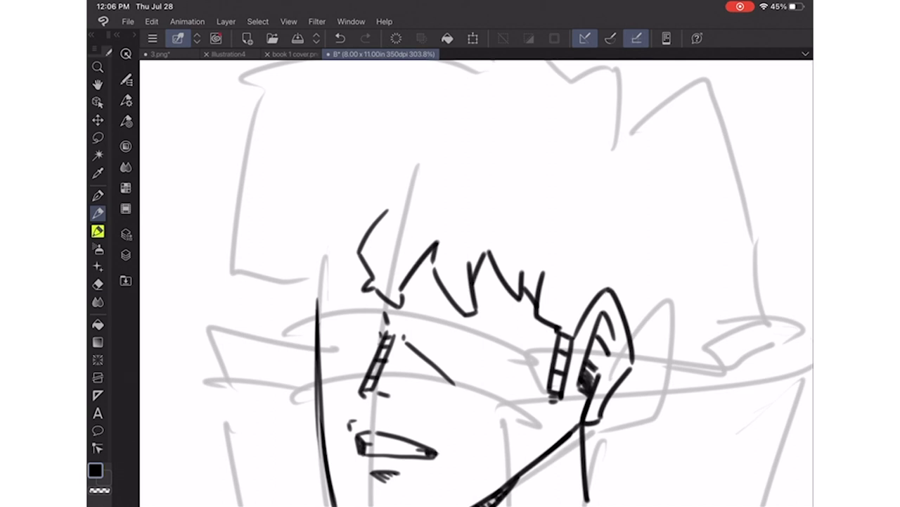
left_click_drag(577, 302, 633, 330)
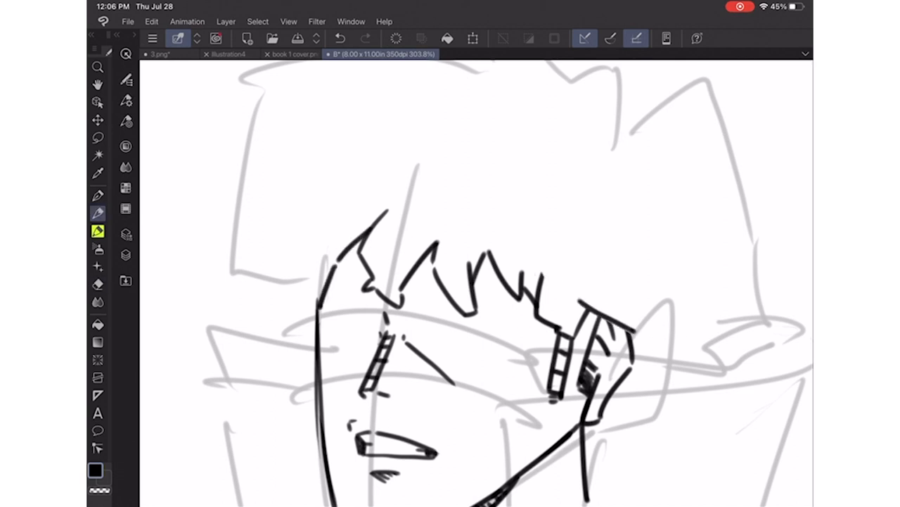
left_click_drag(296, 235, 281, 310)
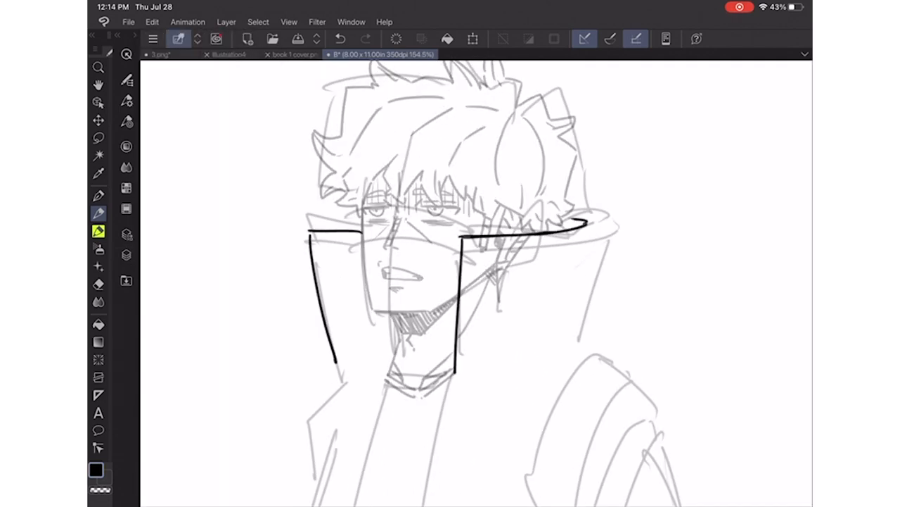
left_click_drag(563, 211, 595, 345)
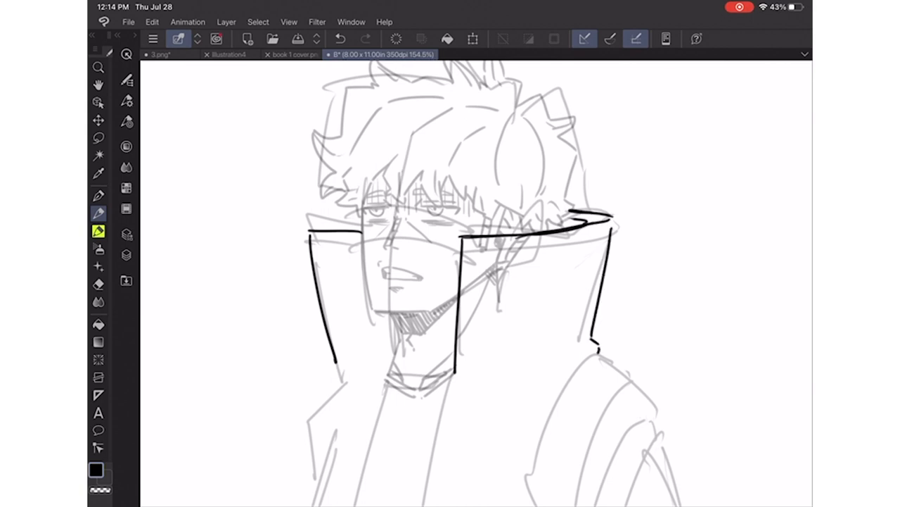
left_click_drag(464, 229, 598, 218)
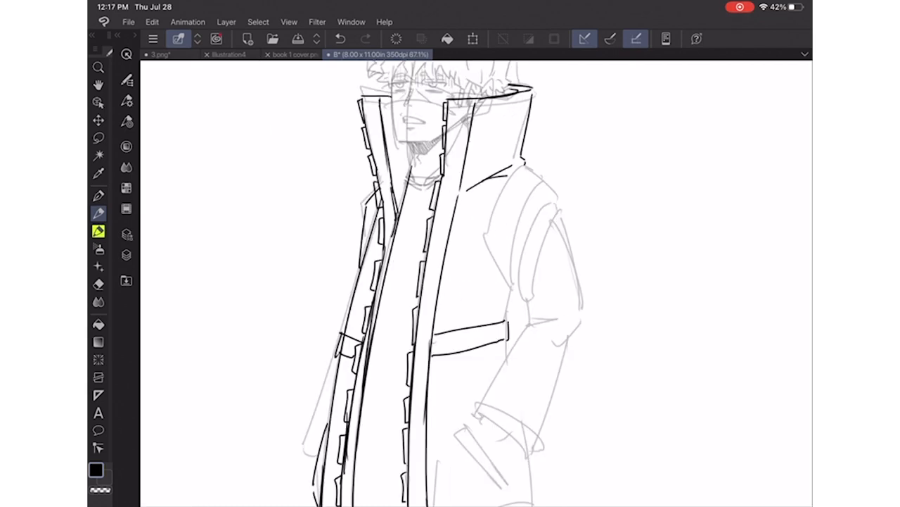
- Ink an additional line along the coat's front edge
left_click_drag(520, 175, 506, 316)
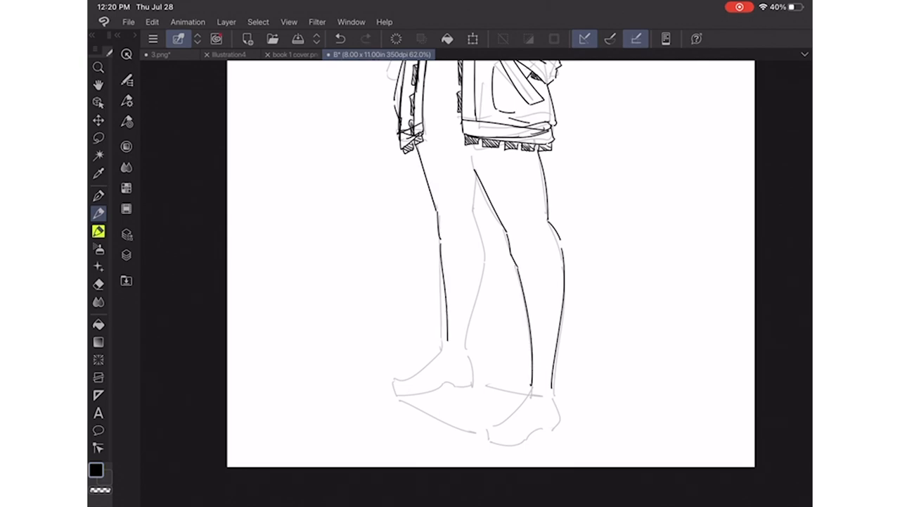
- Dismiss the File menu, then ink the right ankle strap and the sandal outlines
left_click(128, 21)
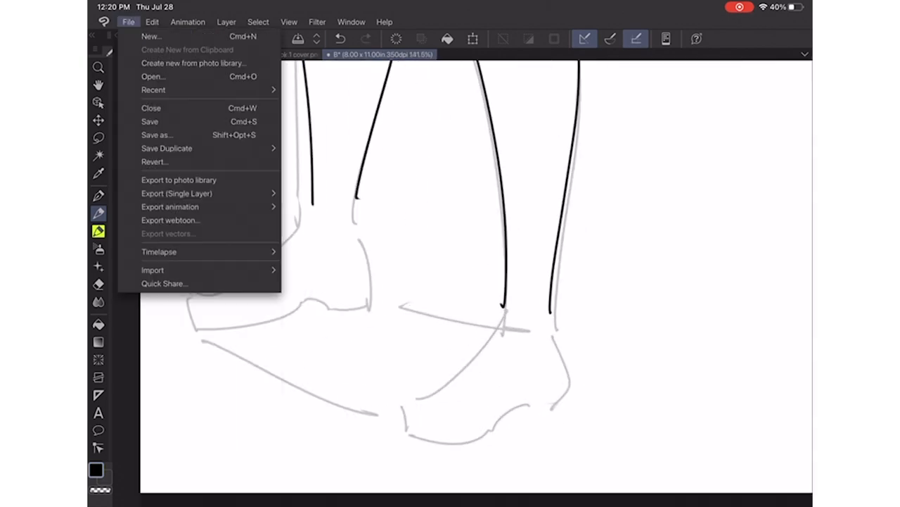
left_click(528, 285)
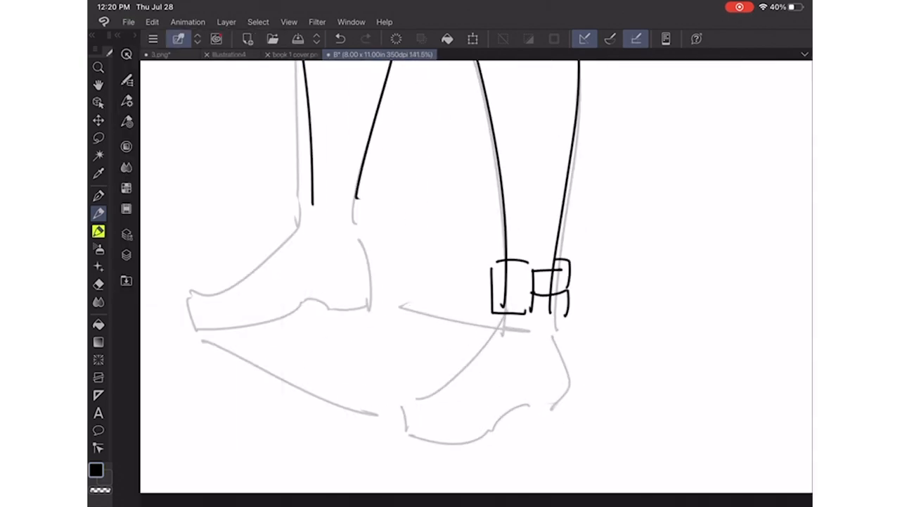
left_click_drag(288, 168, 366, 225)
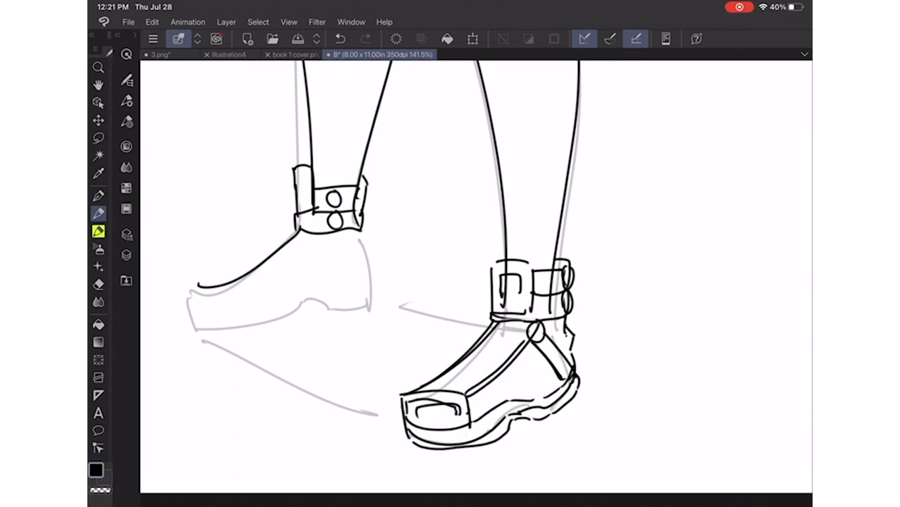
left_click_drag(190, 303, 380, 317)
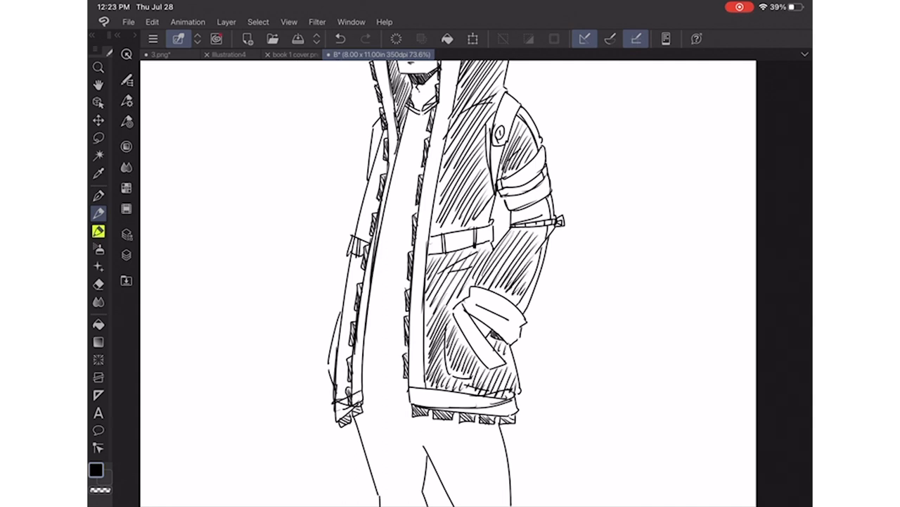
- Draw diagonal hatching strokes across the coat body and collar
left_click_drag(352, 267, 345, 373)
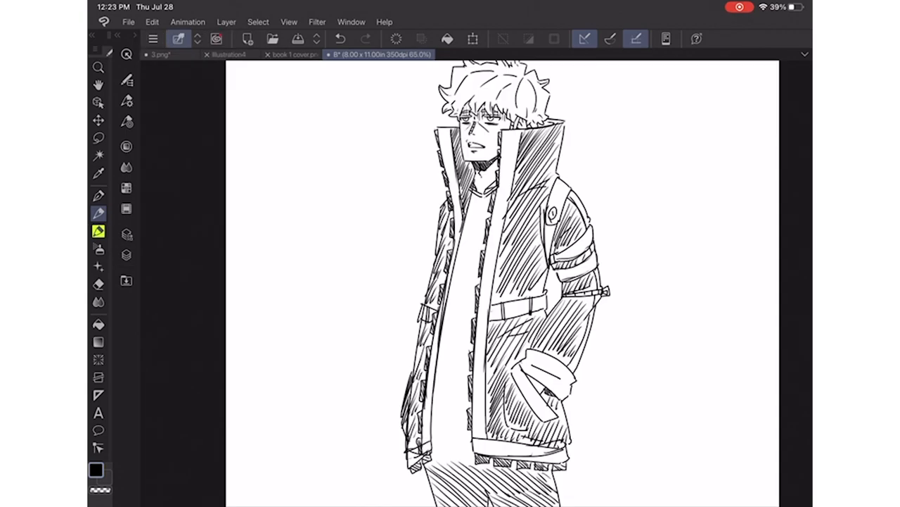
left_click_drag(457, 253, 464, 457)
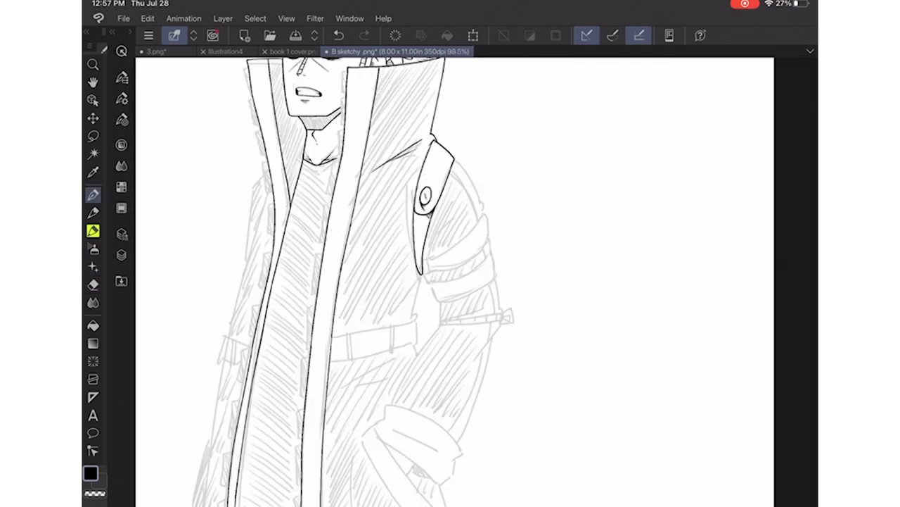
- Scroll down the canvas to view the rest of the figure
scroll("down", 3)
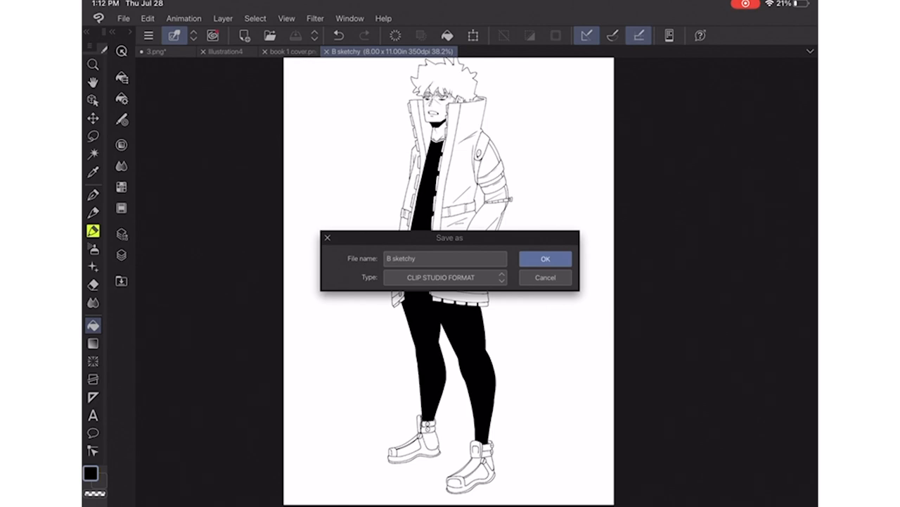
- Set the file type to PNG and confirm saving as 'B inks'
left_click(546, 258)
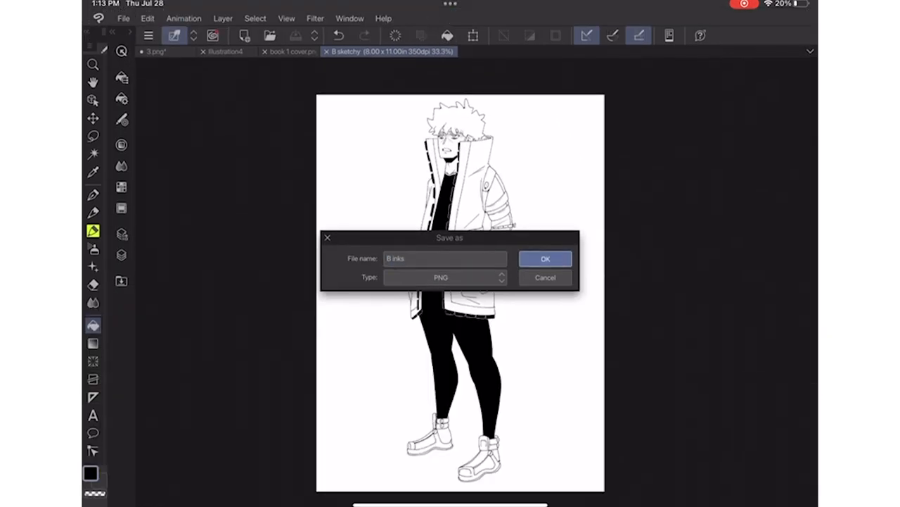
left_click(545, 258)
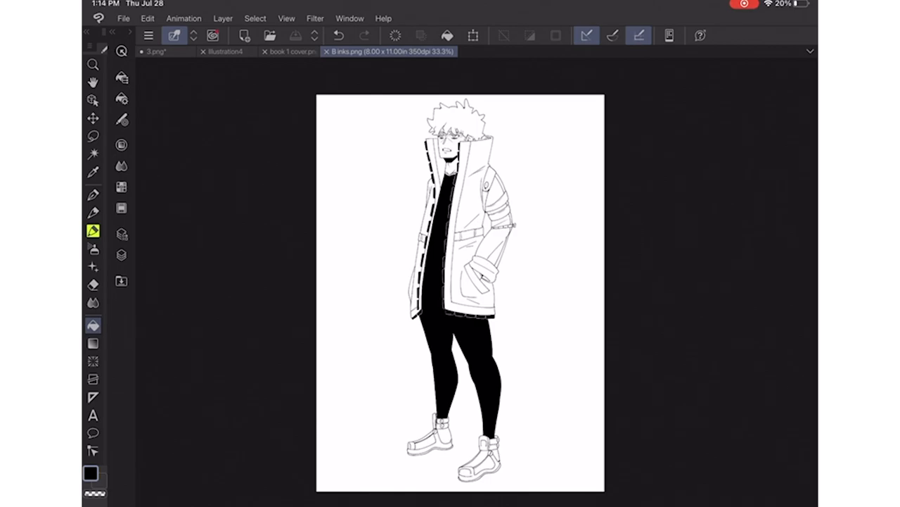